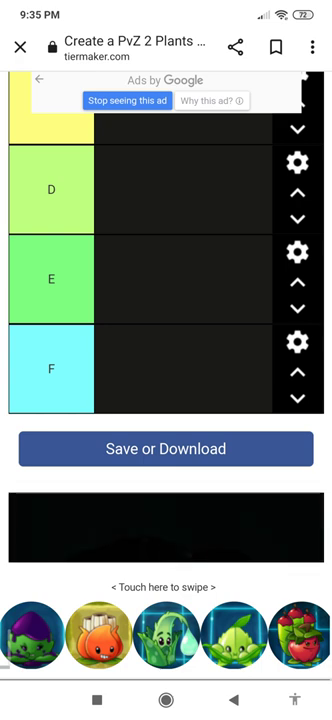
# Move a plant icon from the tray into the S tier while browsing the remaining icons
pyautogui.scroll(-3)
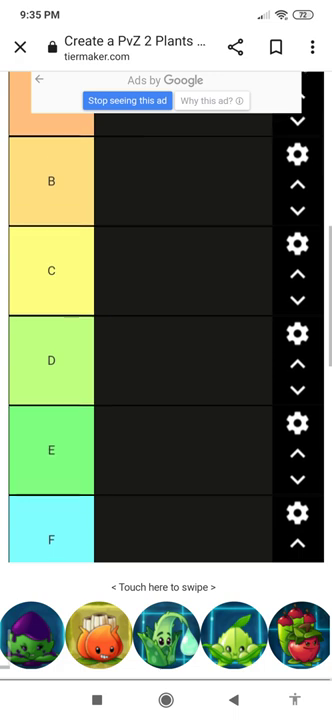
pyautogui.scroll(-3)
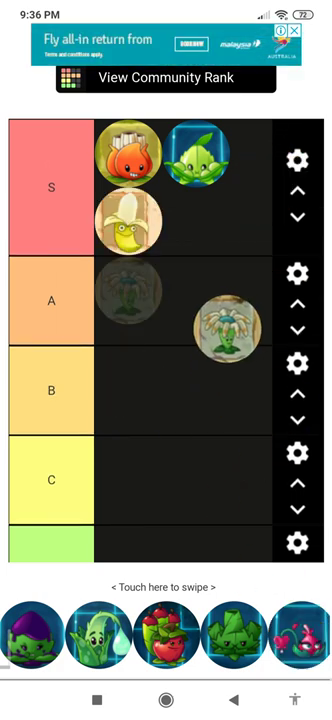
pyautogui.moveTo(222, 312); pyautogui.dragTo(208, 218)
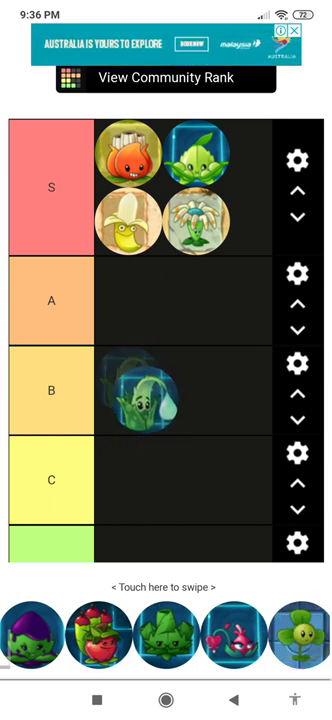
pyautogui.hscroll(-3)
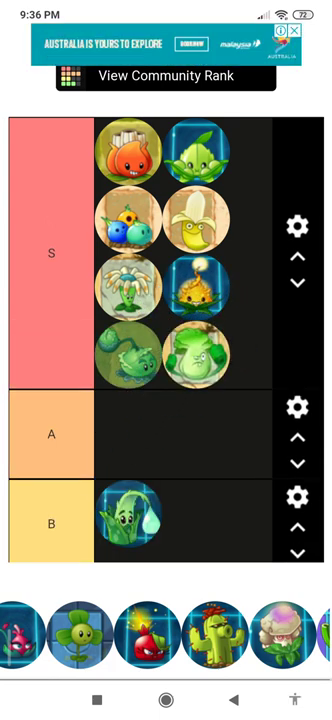
pyautogui.scroll(-3)
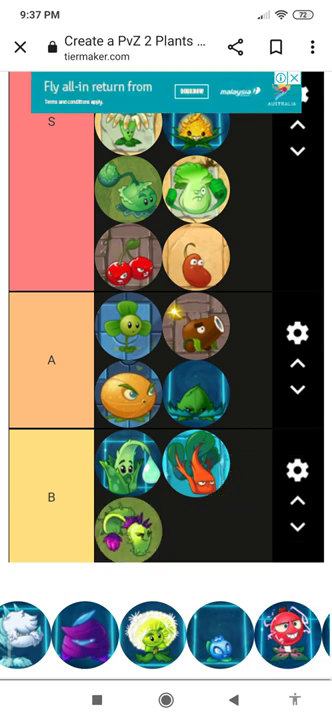
# Scroll through the icon tray while ranking plants into the B, C and D tiers
pyautogui.scroll(-3)
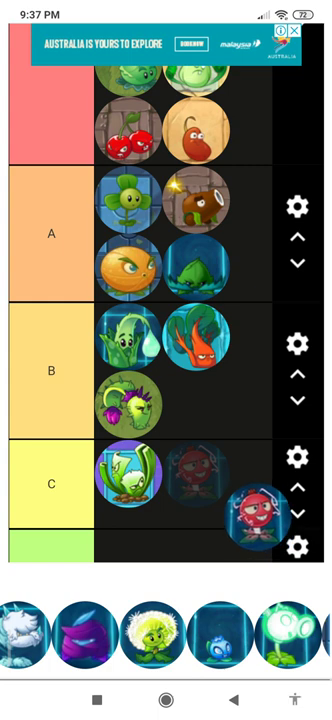
pyautogui.scroll(-3)
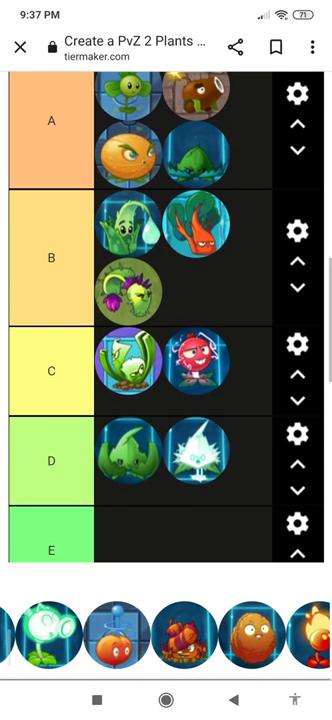
pyautogui.scroll(-3)
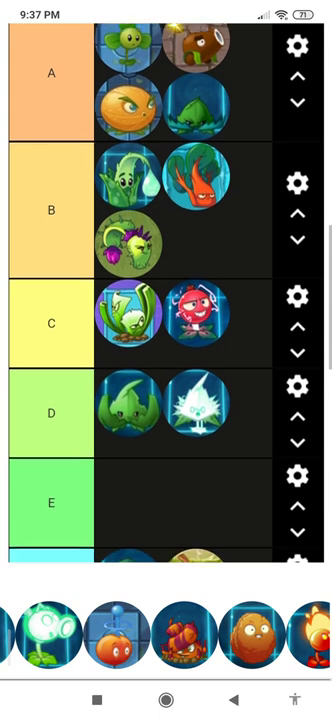
pyautogui.scroll(-3)
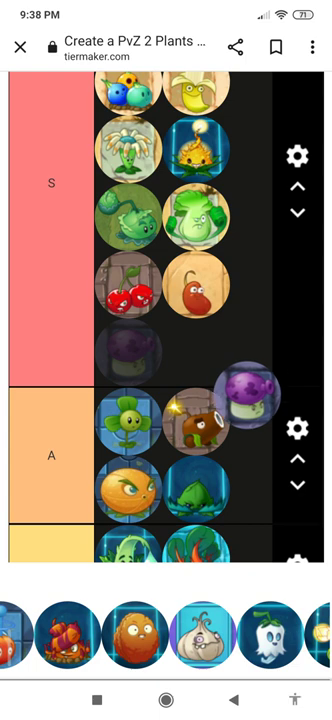
# Scroll through the tray while adding plants to S and a few to A and B
pyautogui.scroll(-3)
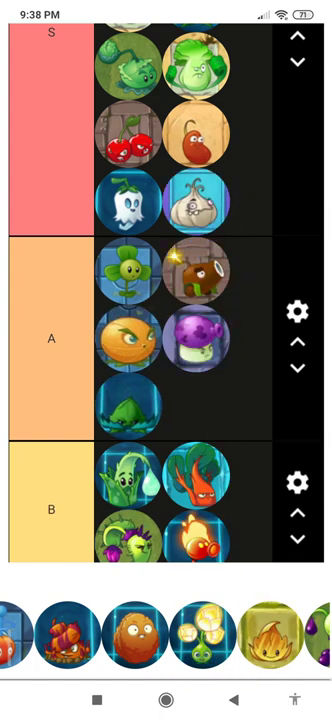
pyautogui.hscroll(-3)
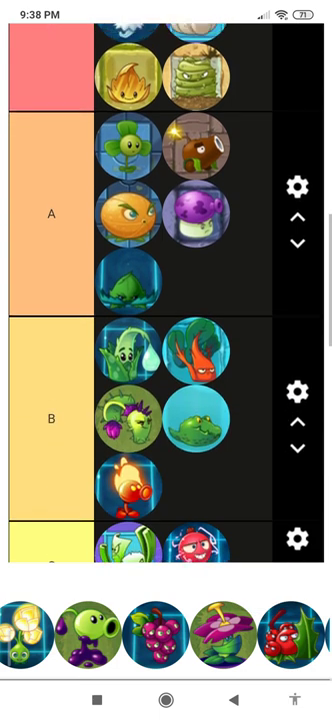
pyautogui.scroll(-3)
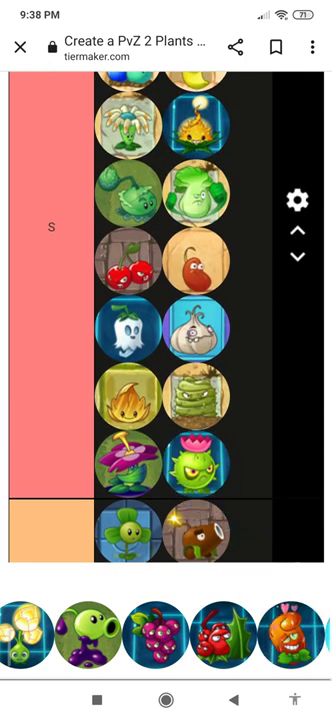
pyautogui.scroll(-3)
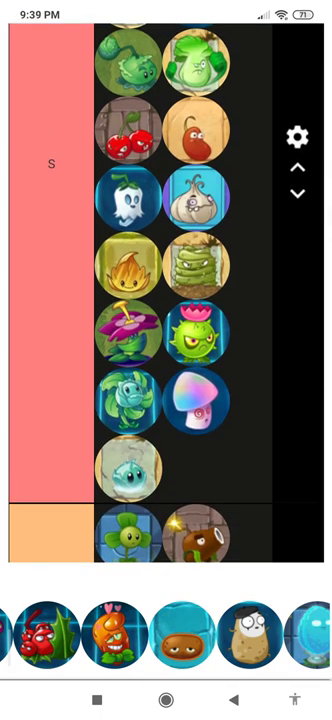
pyautogui.scroll(-3)
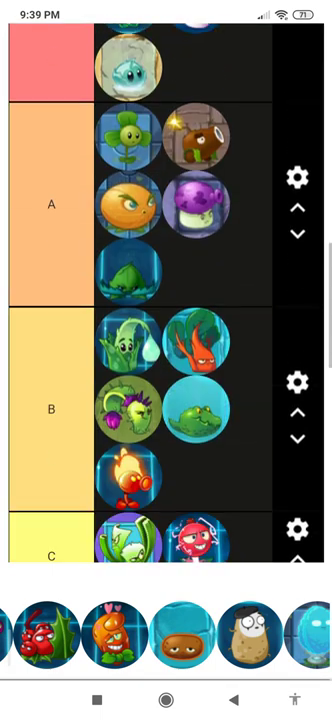
pyautogui.scroll(-3)
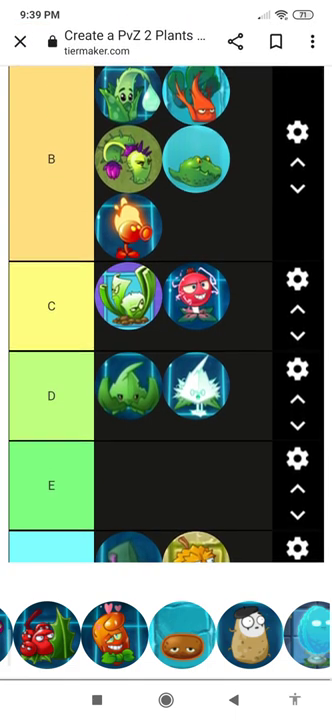
pyautogui.scroll(-3)
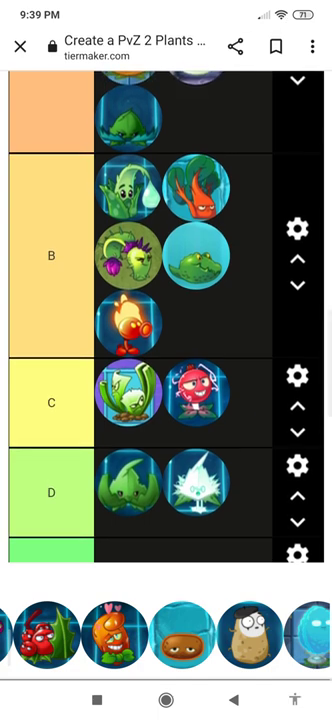
pyautogui.scroll(-3)
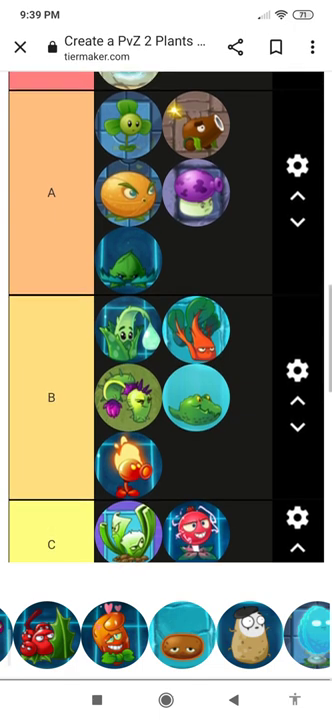
pyautogui.scroll(-3)
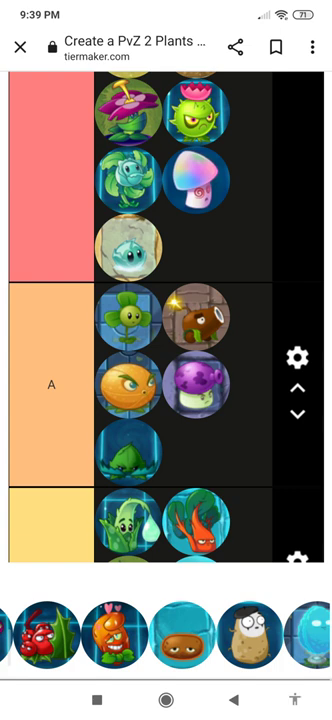
pyautogui.scroll(-3)
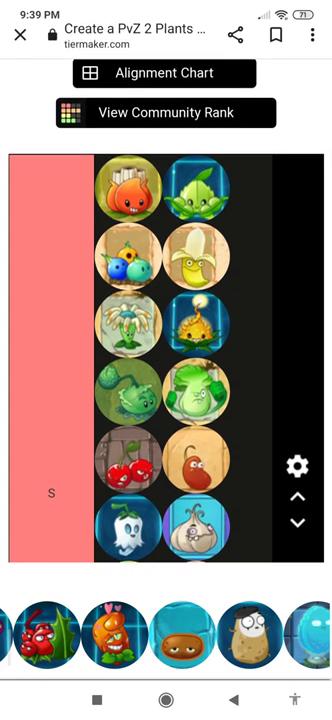
pyautogui.scroll(-3)
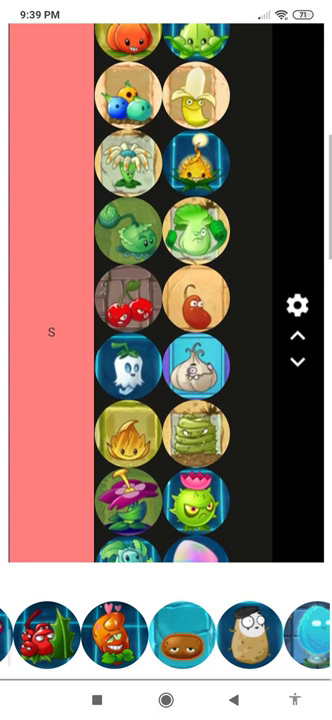
pyautogui.scroll(-3)
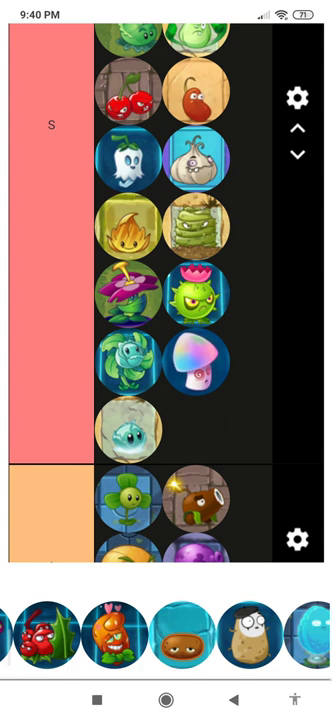
pyautogui.scroll(-3)
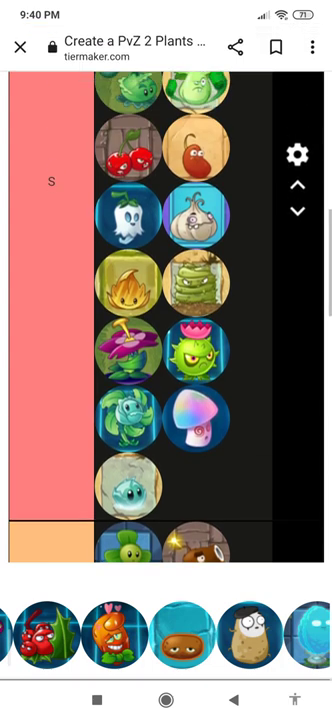
pyautogui.scroll(3)
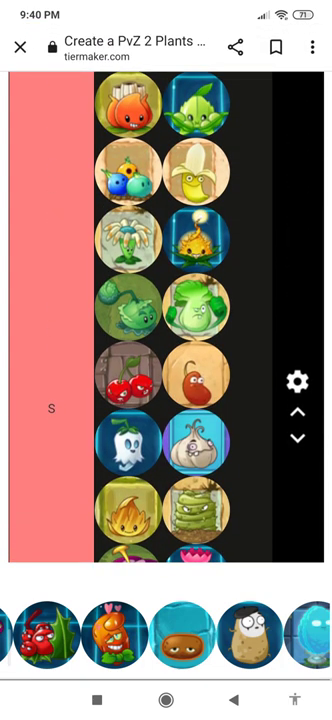